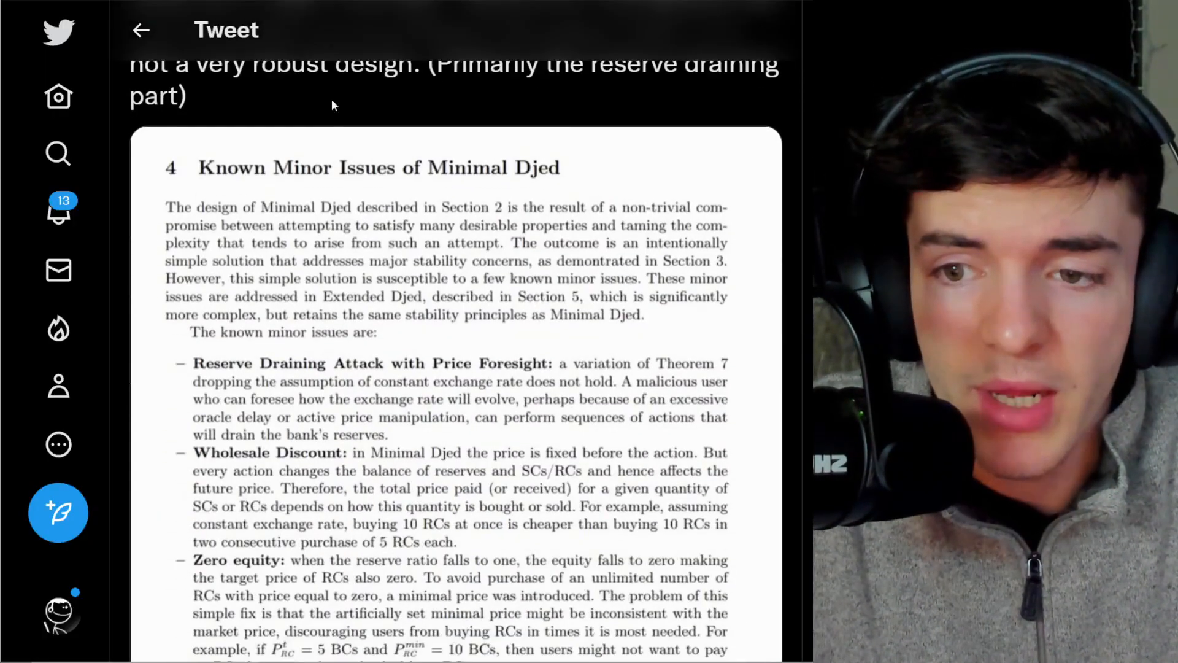
pyautogui.moveTo(451, 127)
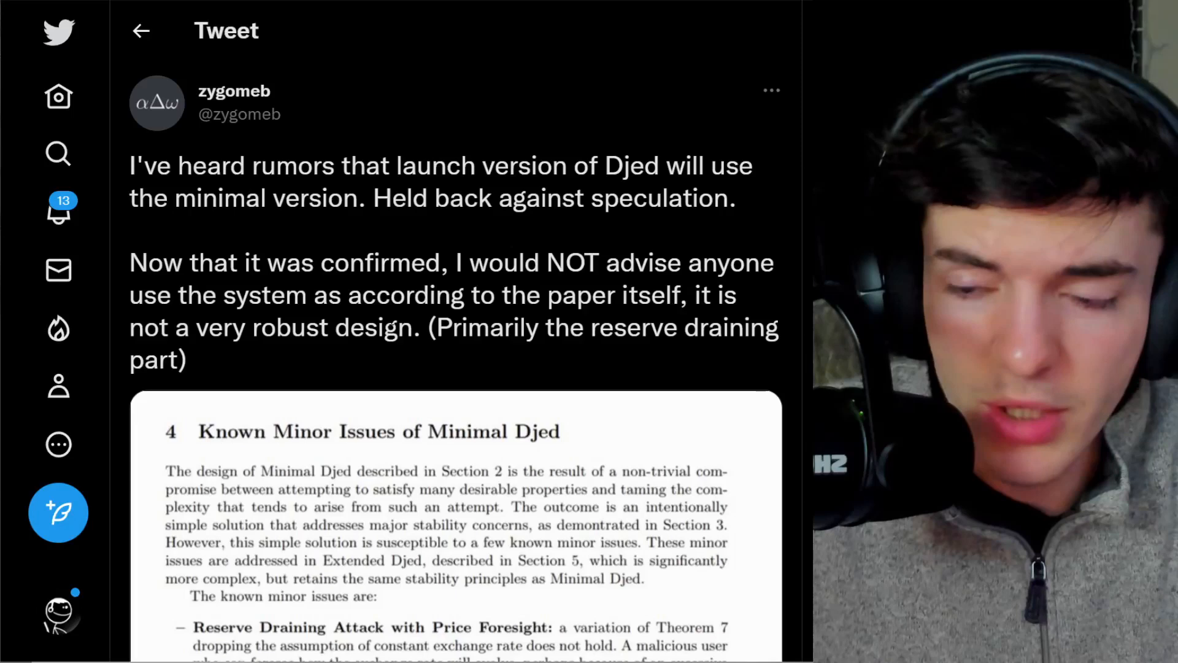
pyautogui.scroll(-3)
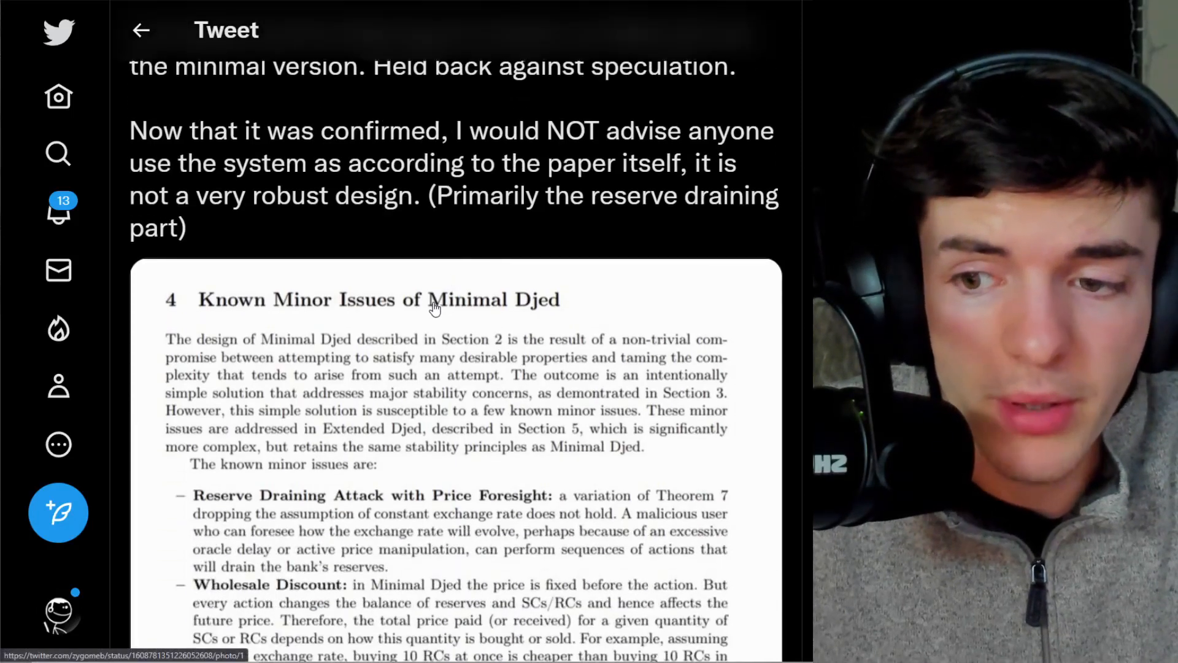
pyautogui.scroll(-3)
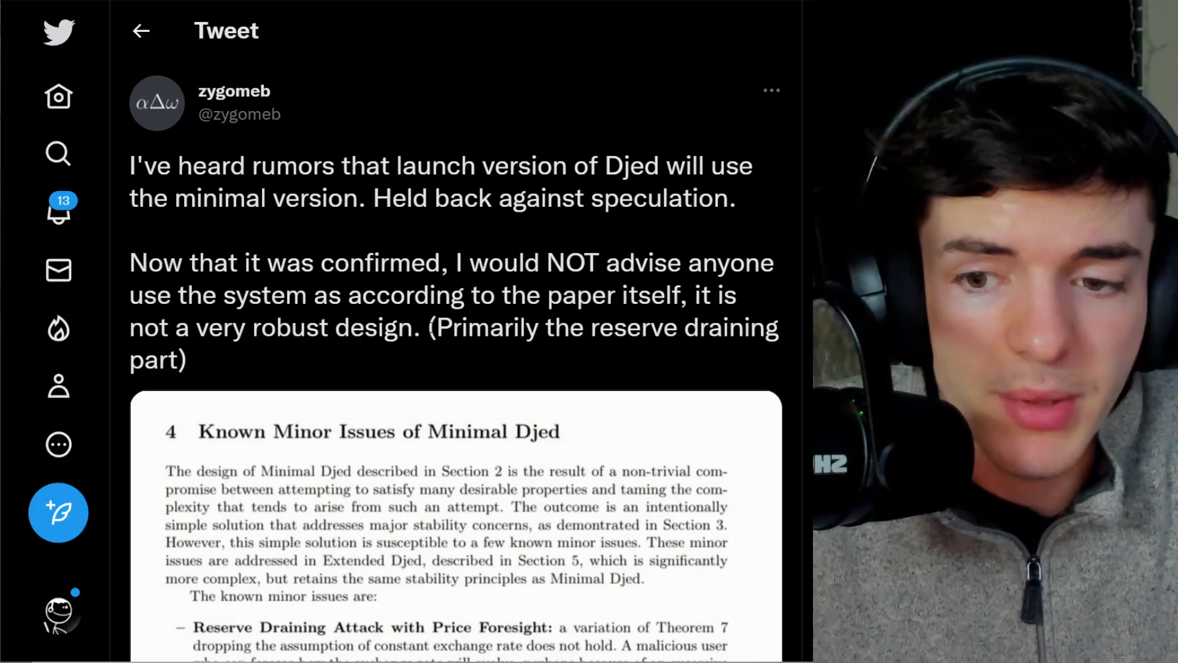
pyautogui.scroll(-3)
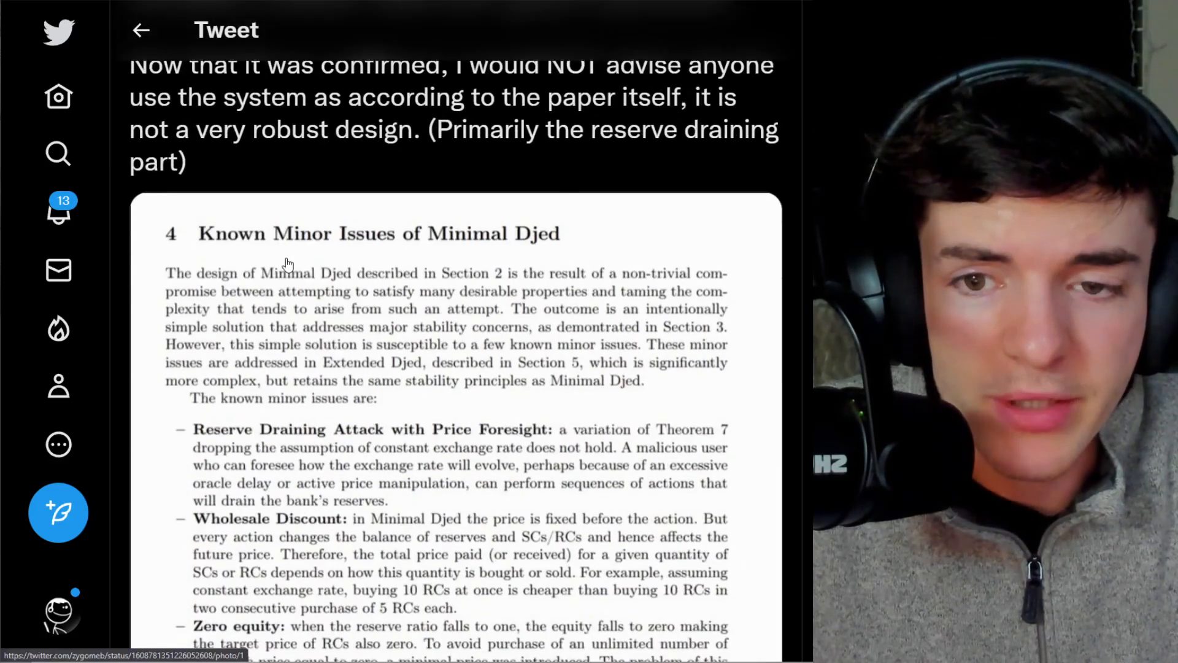
pyautogui.scroll(-3)
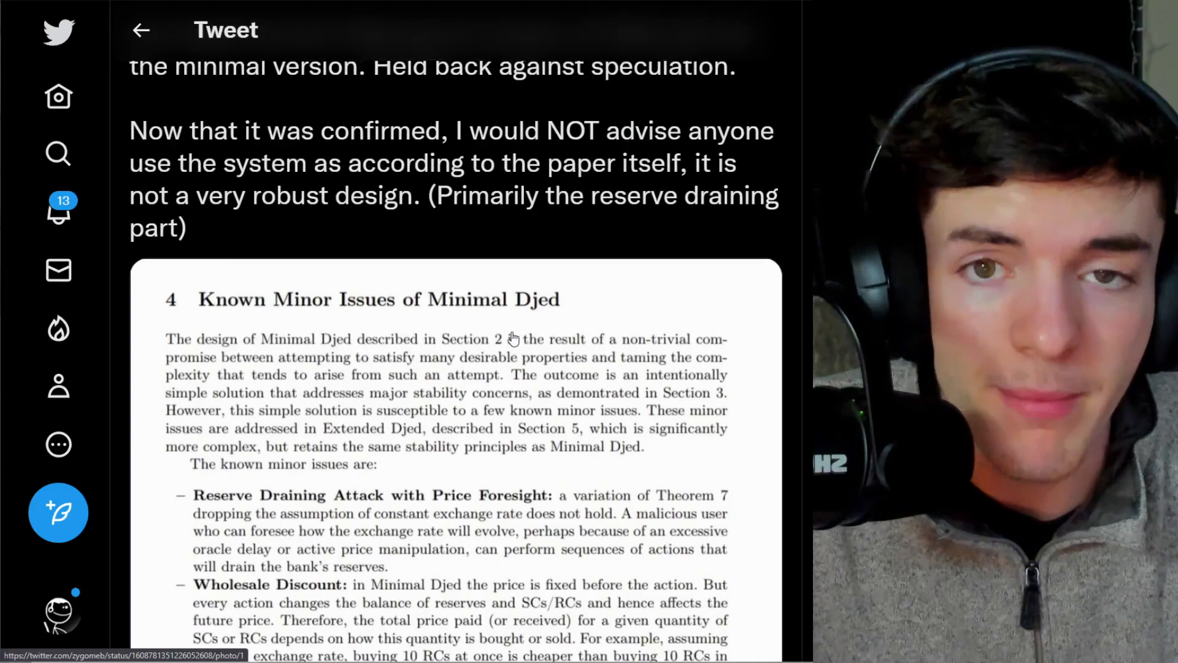
pyautogui.scroll(-3)
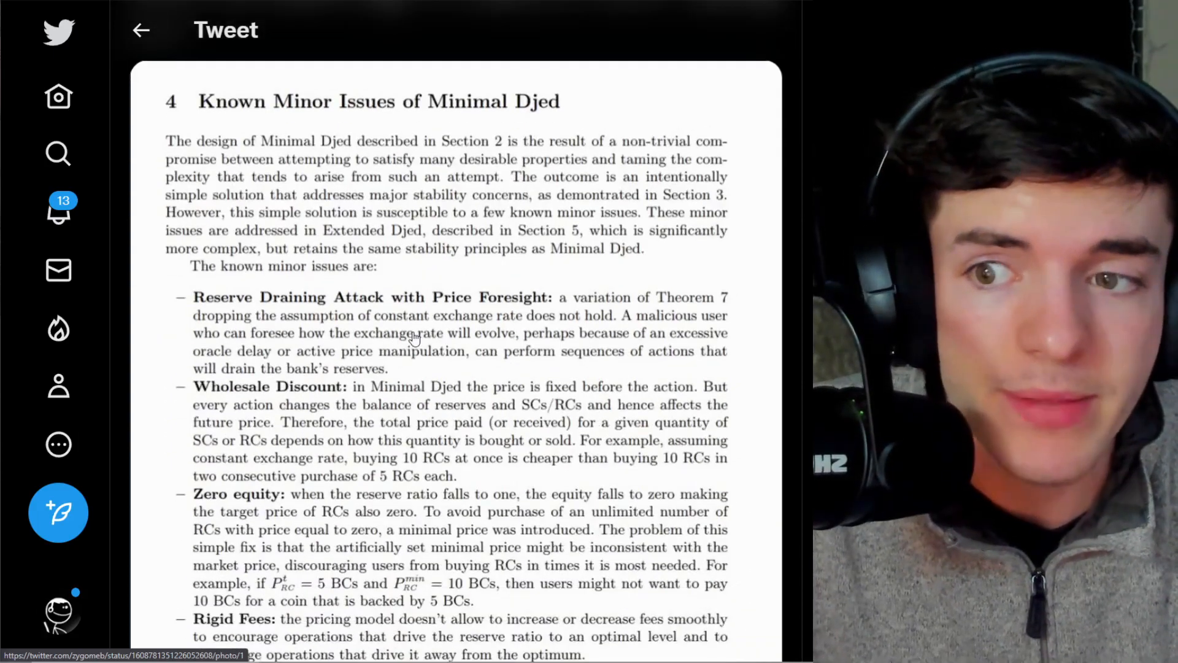
pyautogui.moveTo(389, 336)
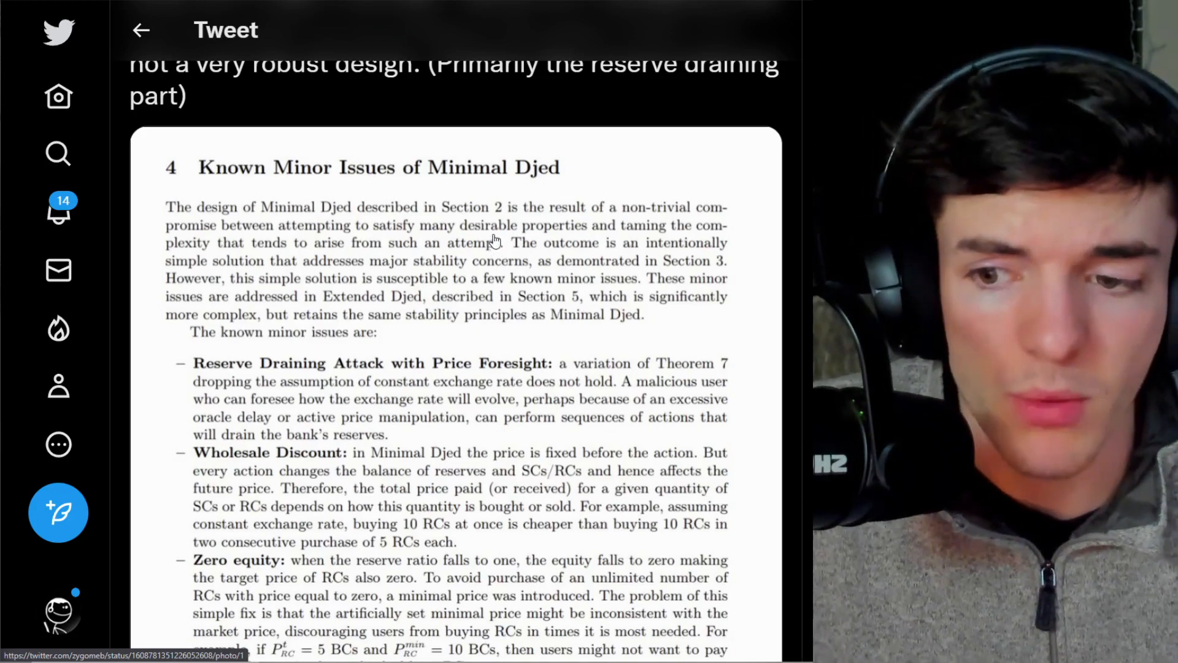
pyautogui.scroll(-3)
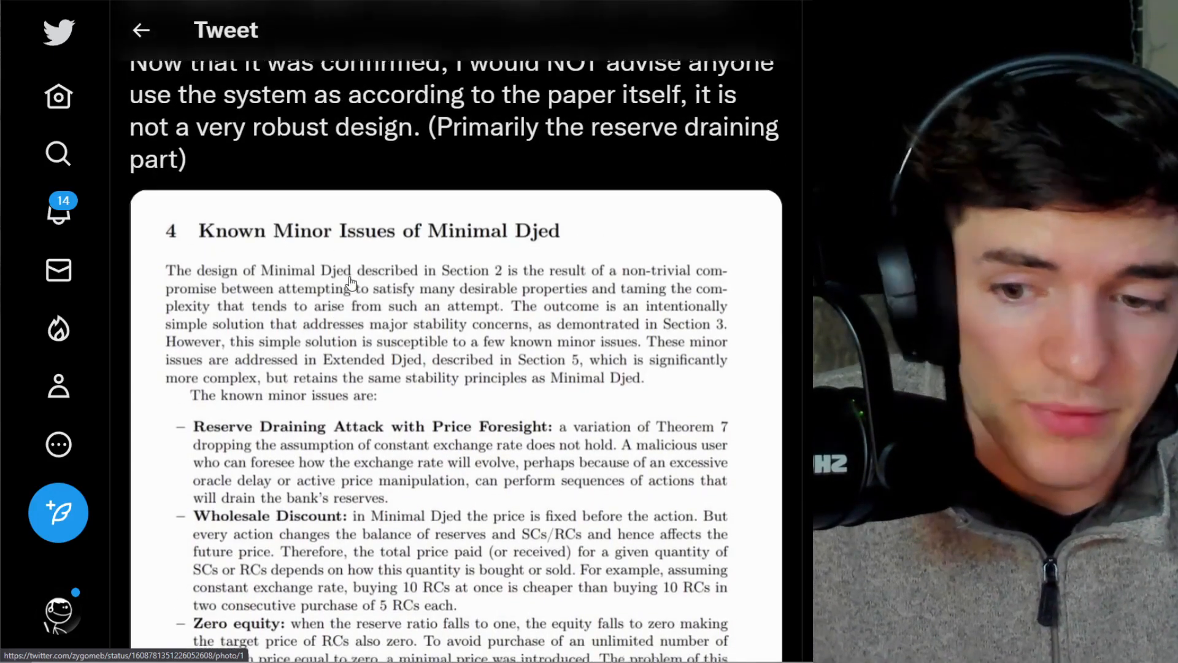
pyautogui.scroll(-3)
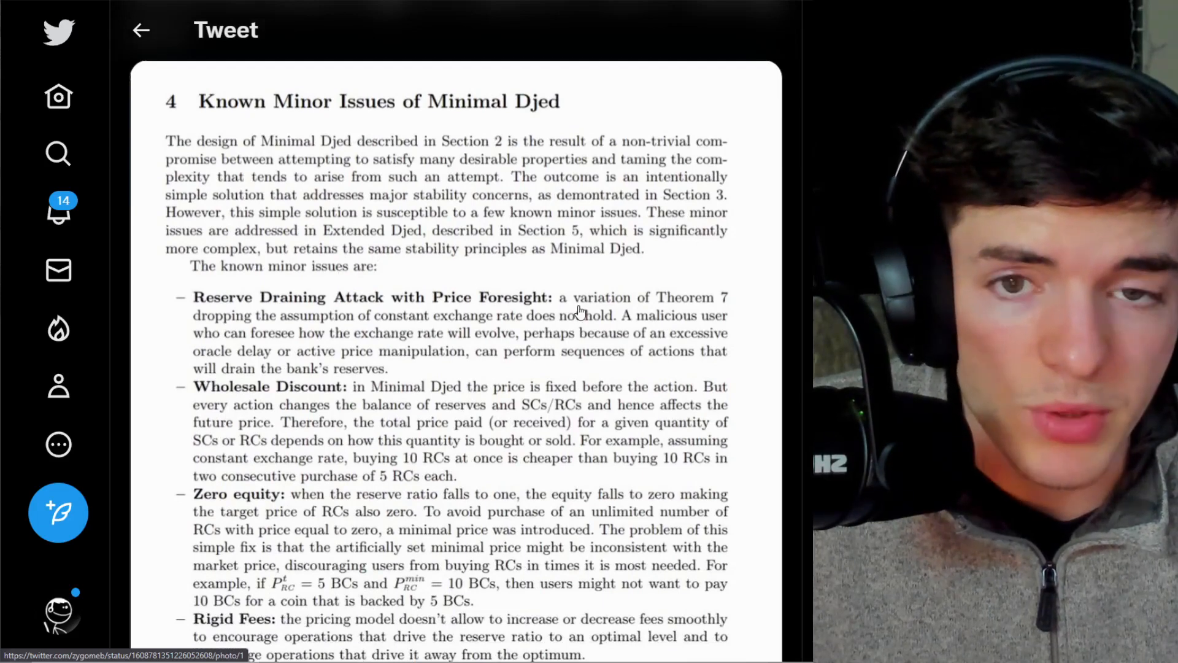
pyautogui.moveTo(607, 349)
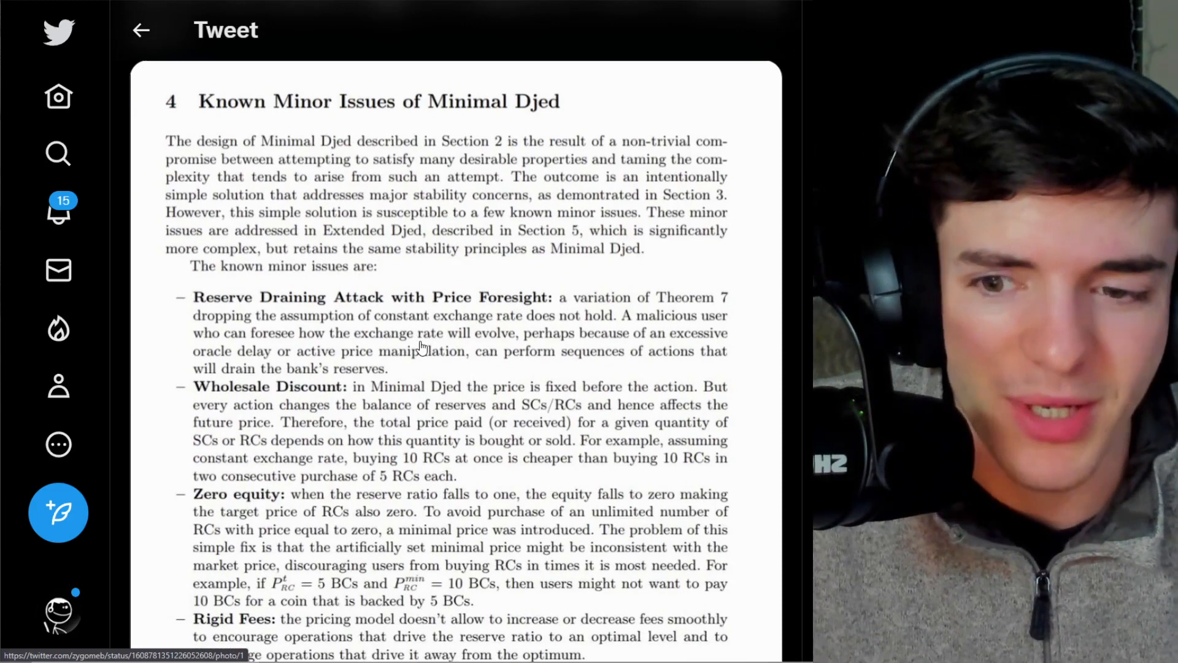
pyautogui.moveTo(428, 301)
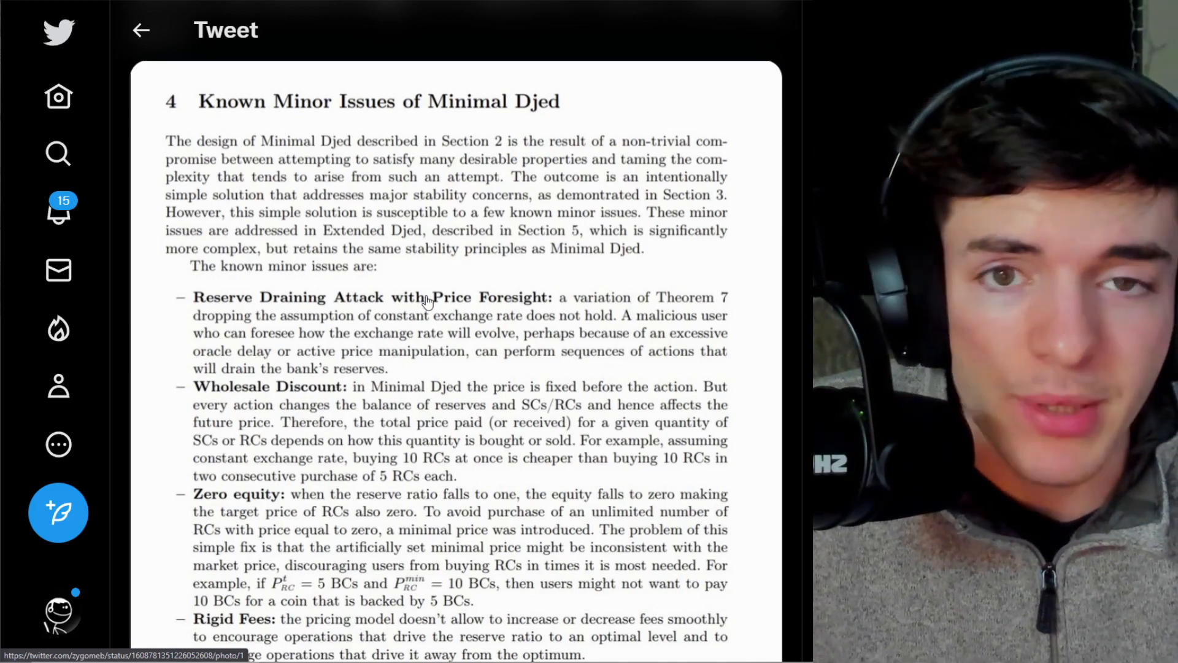
pyautogui.moveTo(621, 325)
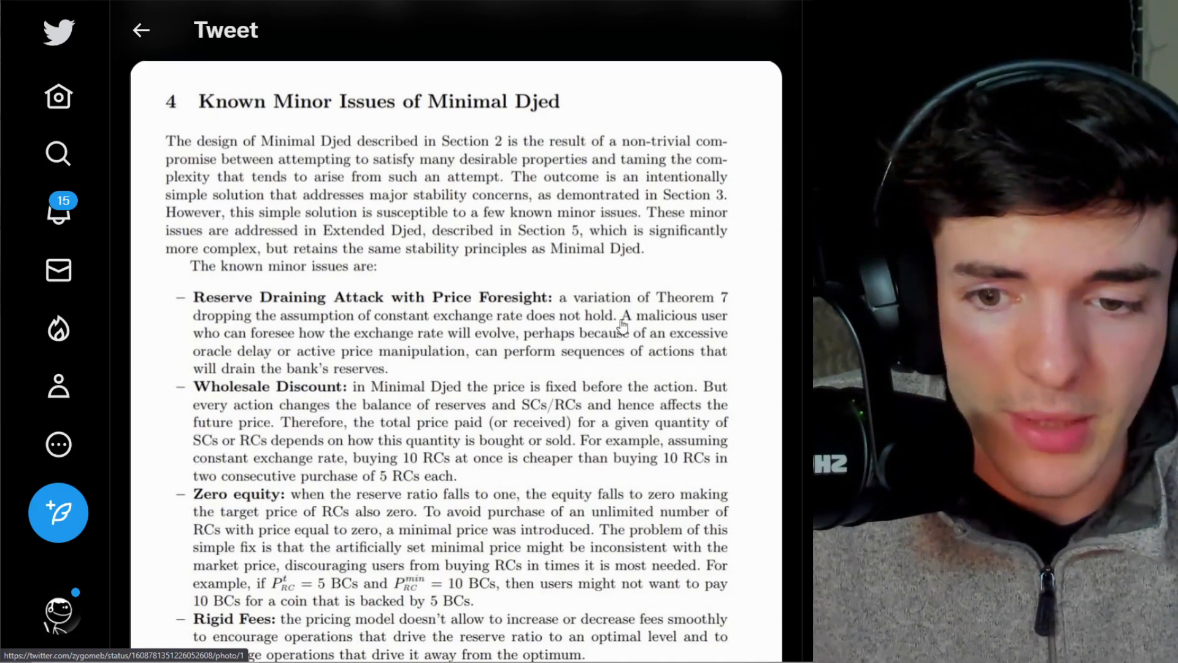
pyautogui.moveTo(562, 364)
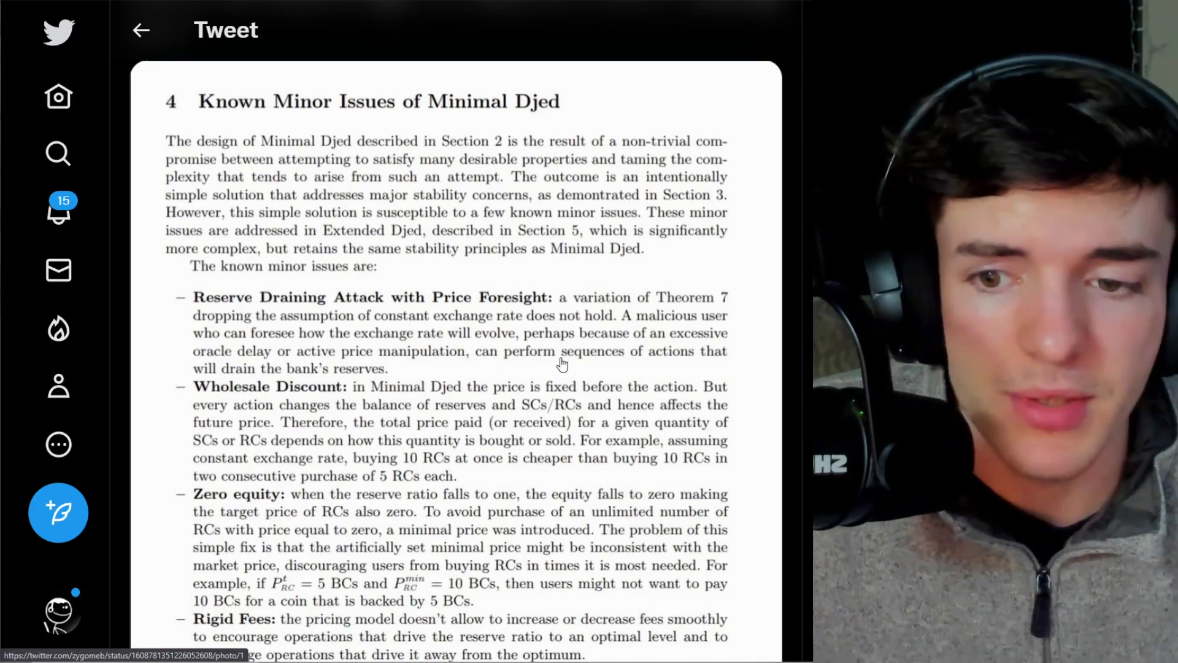
pyautogui.scroll(-3)
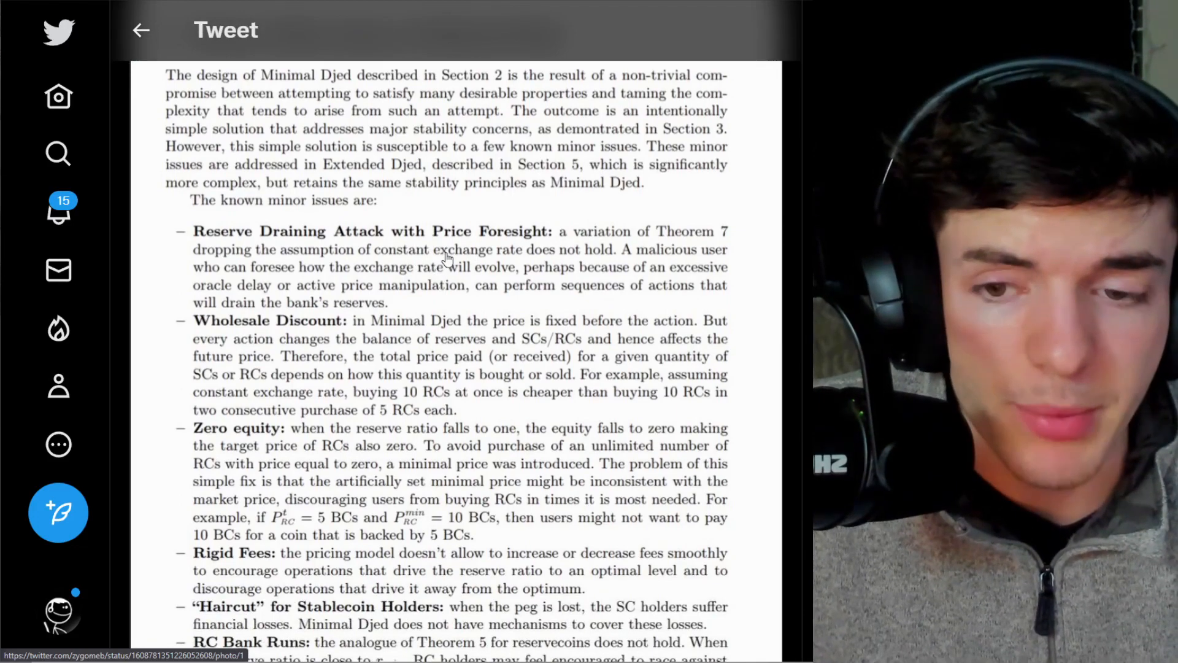
pyautogui.scroll(-3)
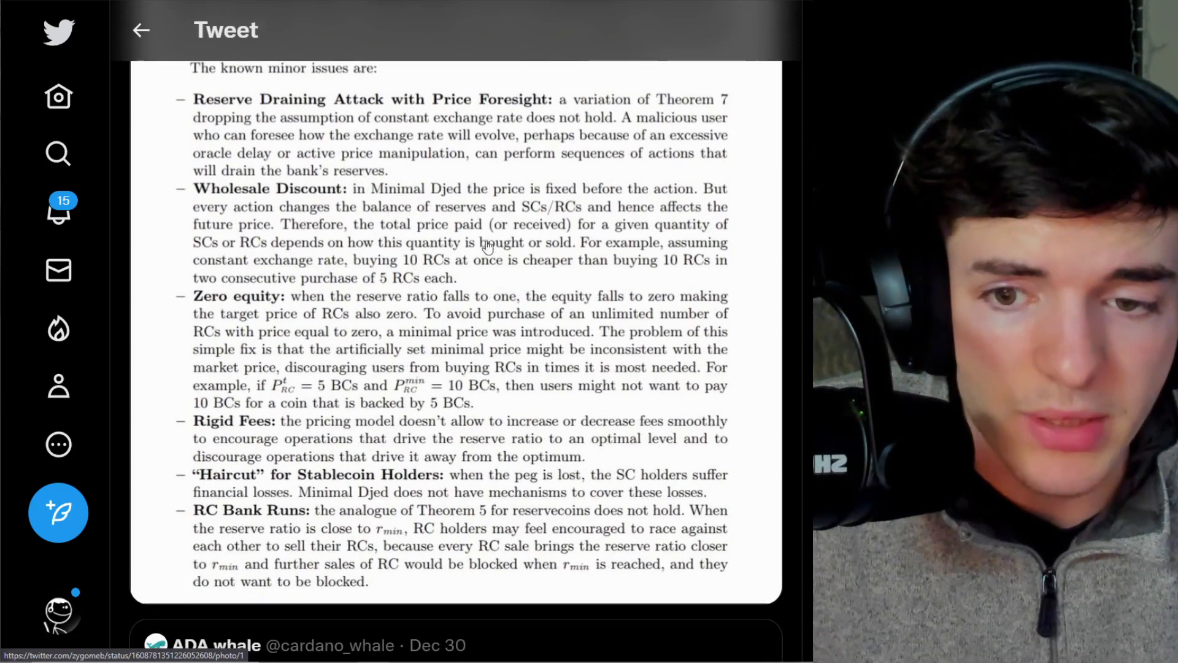
pyautogui.moveTo(460, 236)
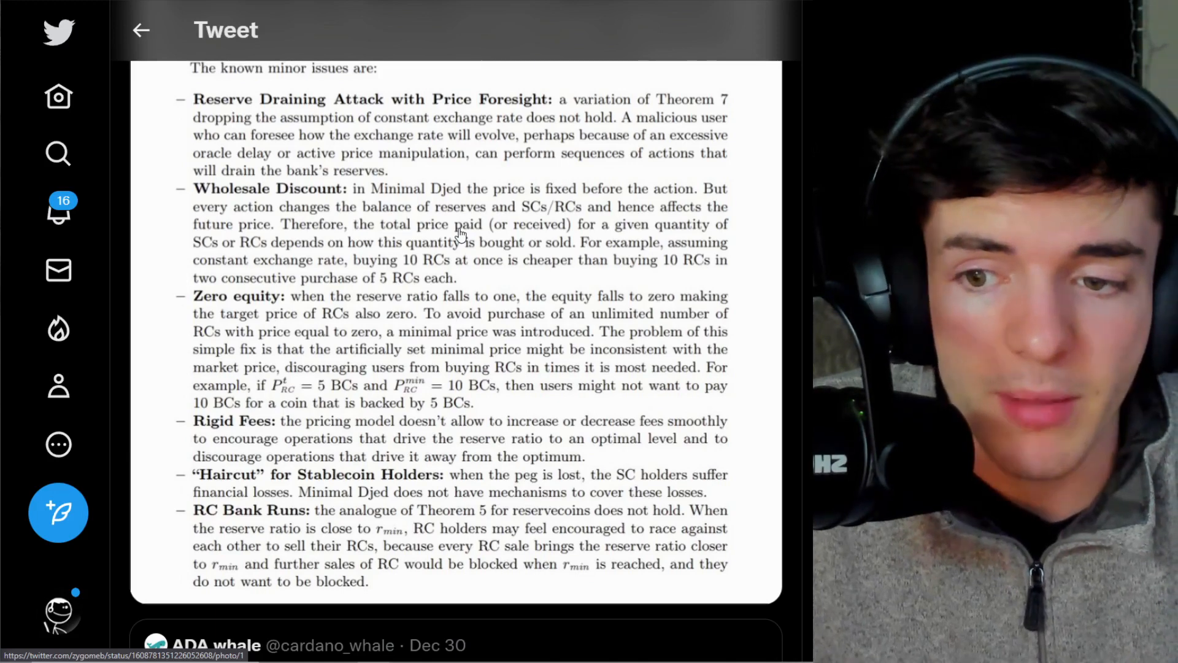
pyautogui.moveTo(574, 258)
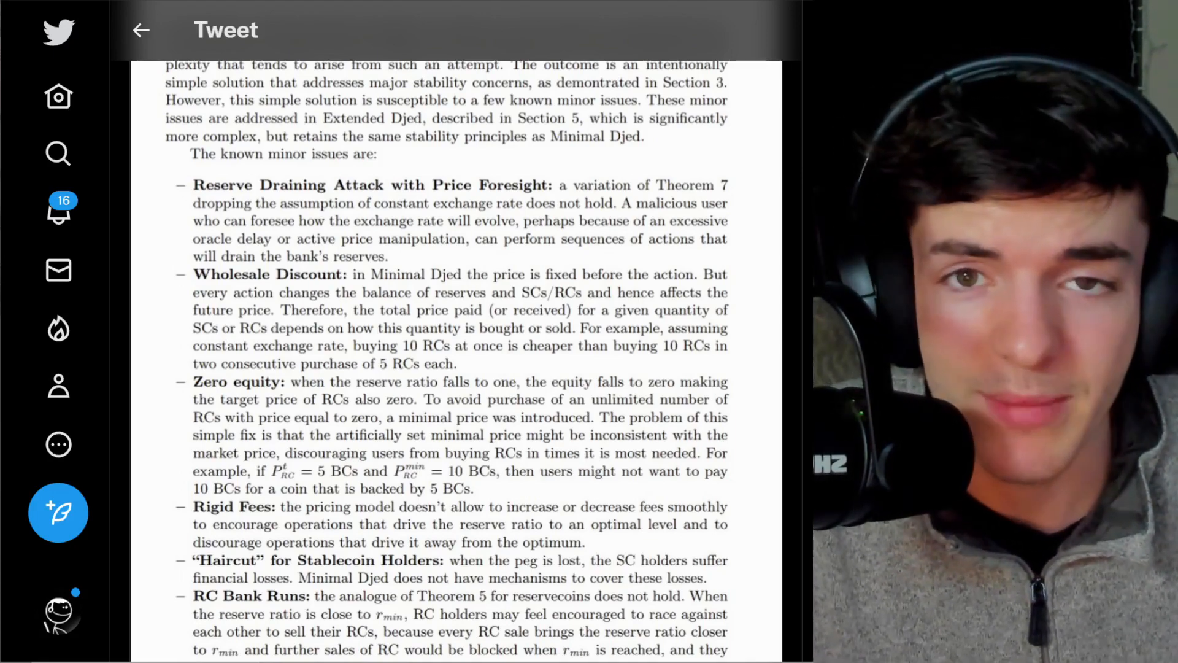
pyautogui.scroll(-3)
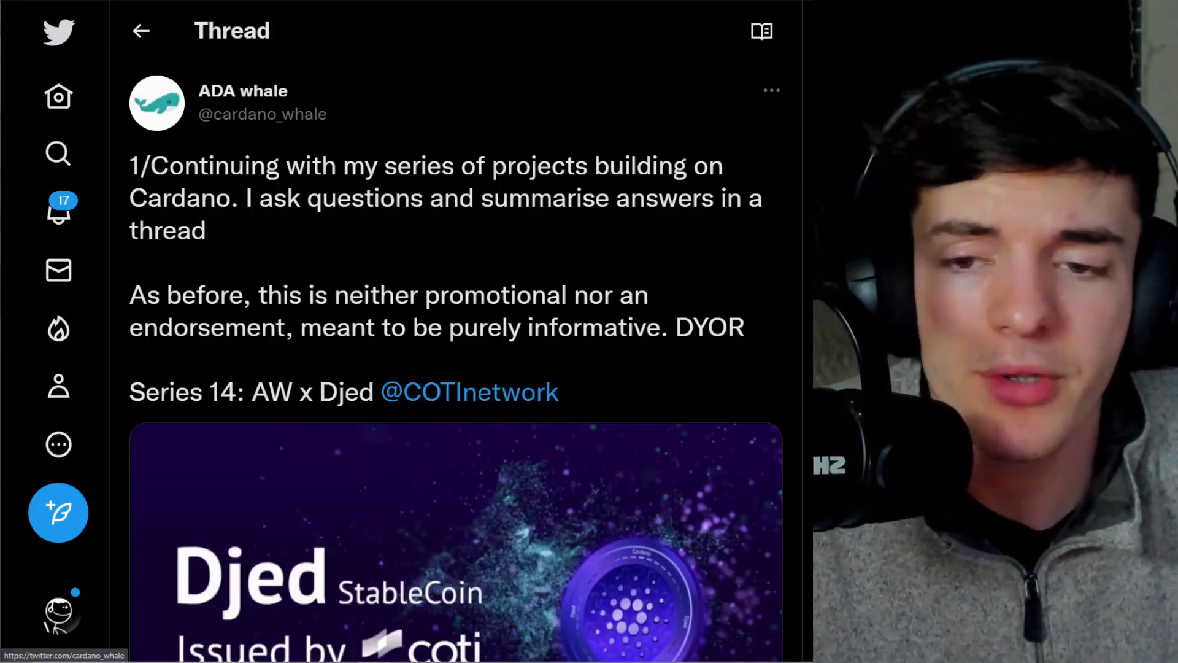
pyautogui.scroll(-3)
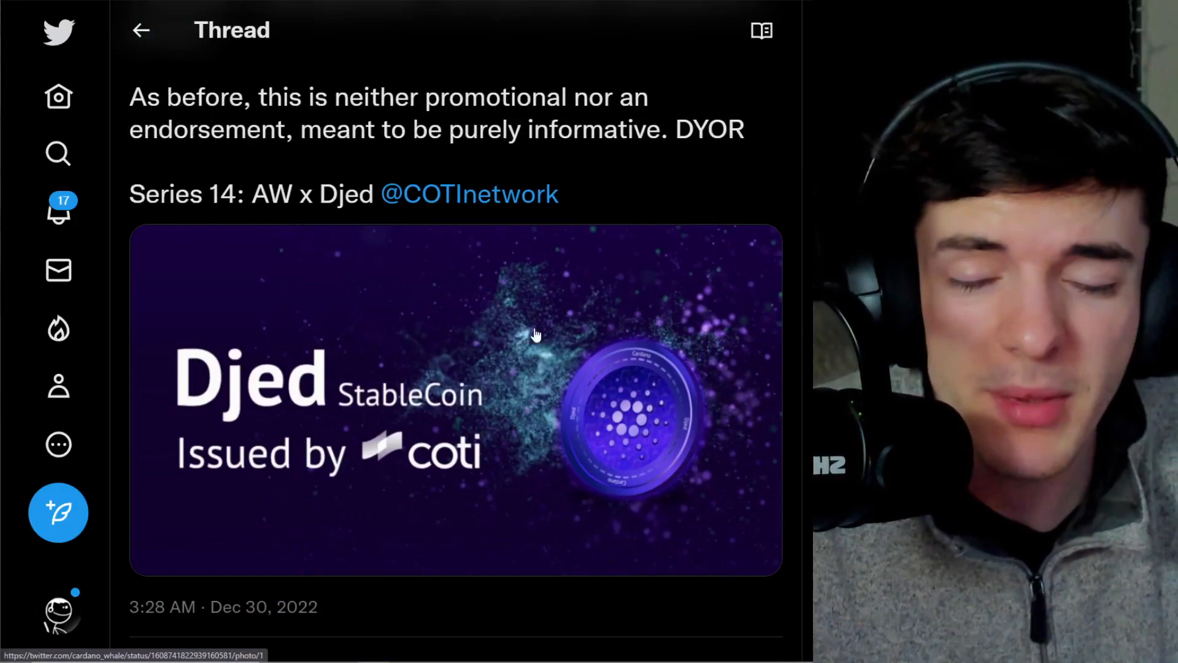
pyautogui.scroll(-3)
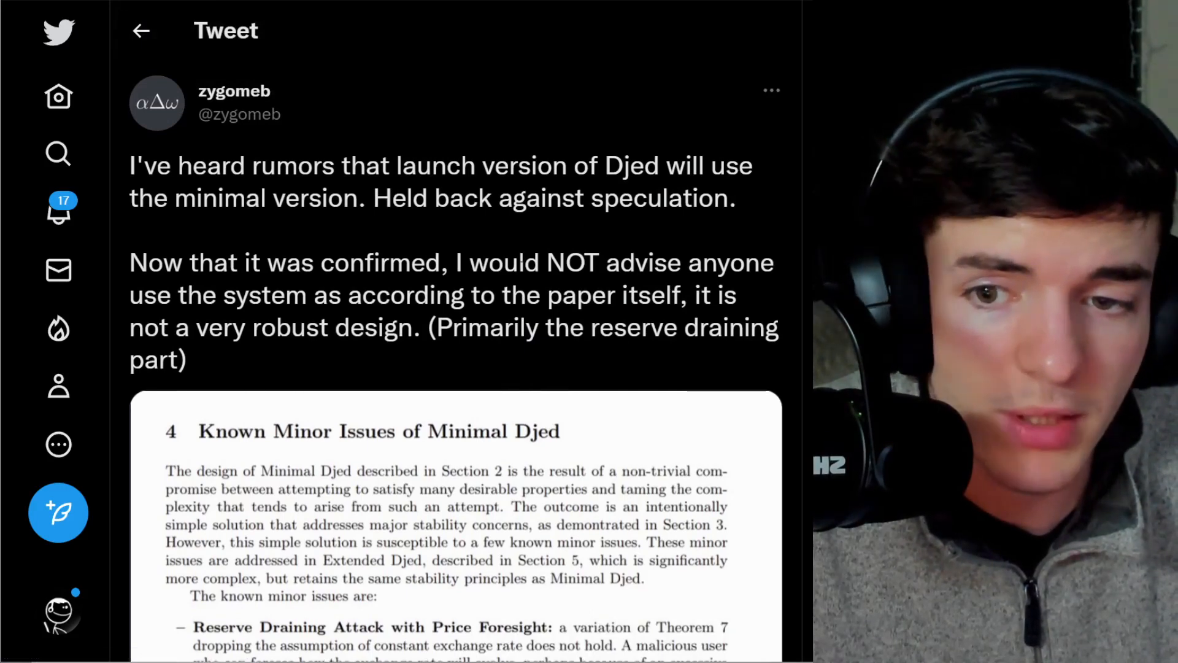
pyautogui.scroll(-3)
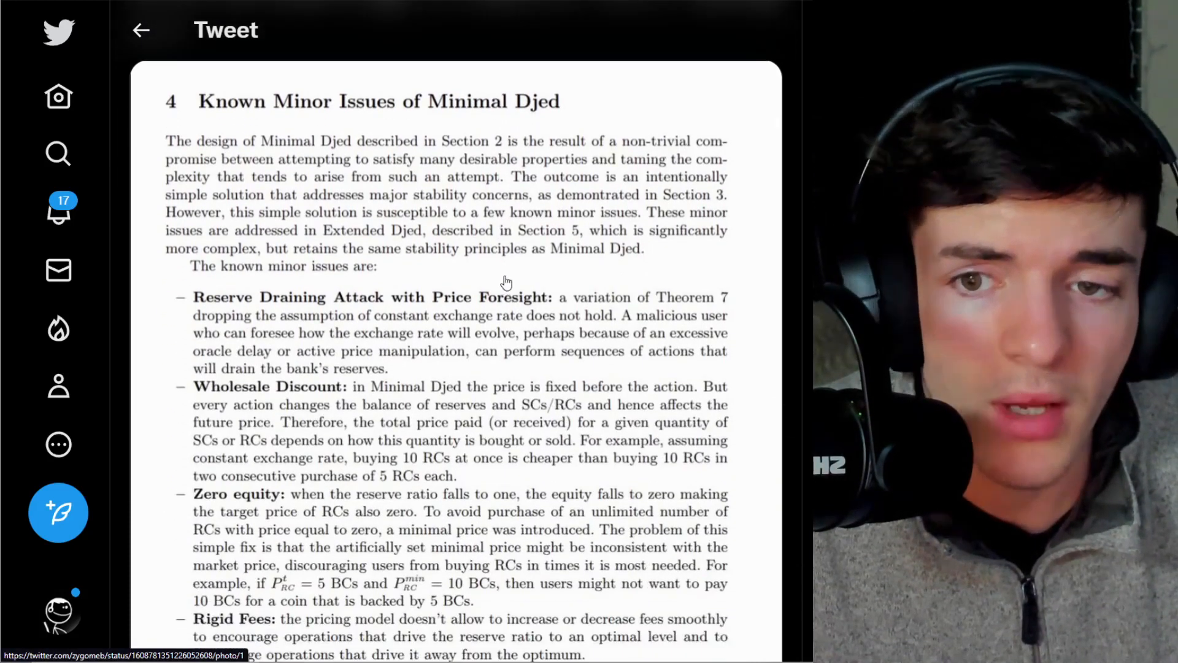
pyautogui.scroll(-3)
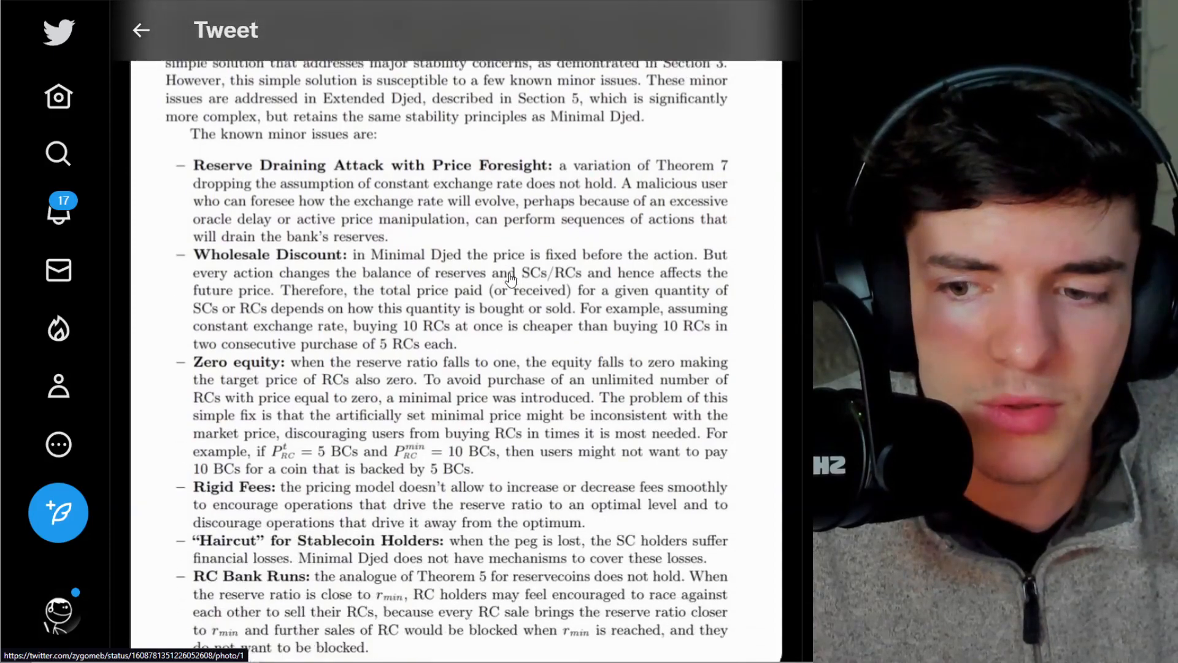
pyautogui.scroll(-3)
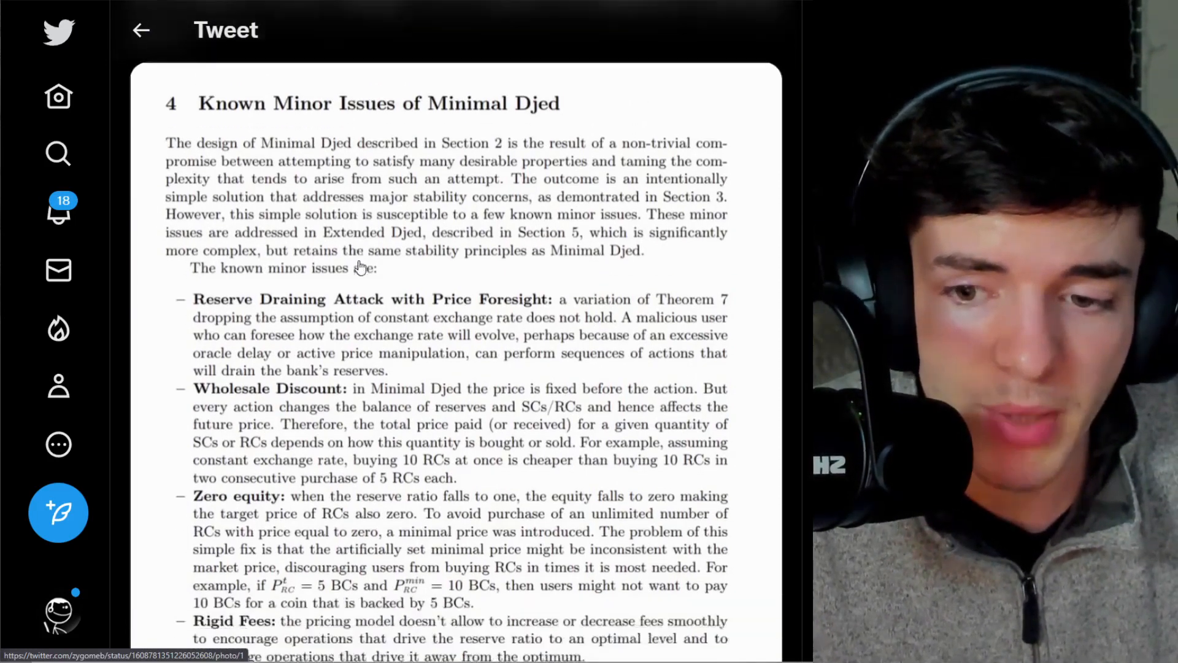
pyautogui.scroll(-3)
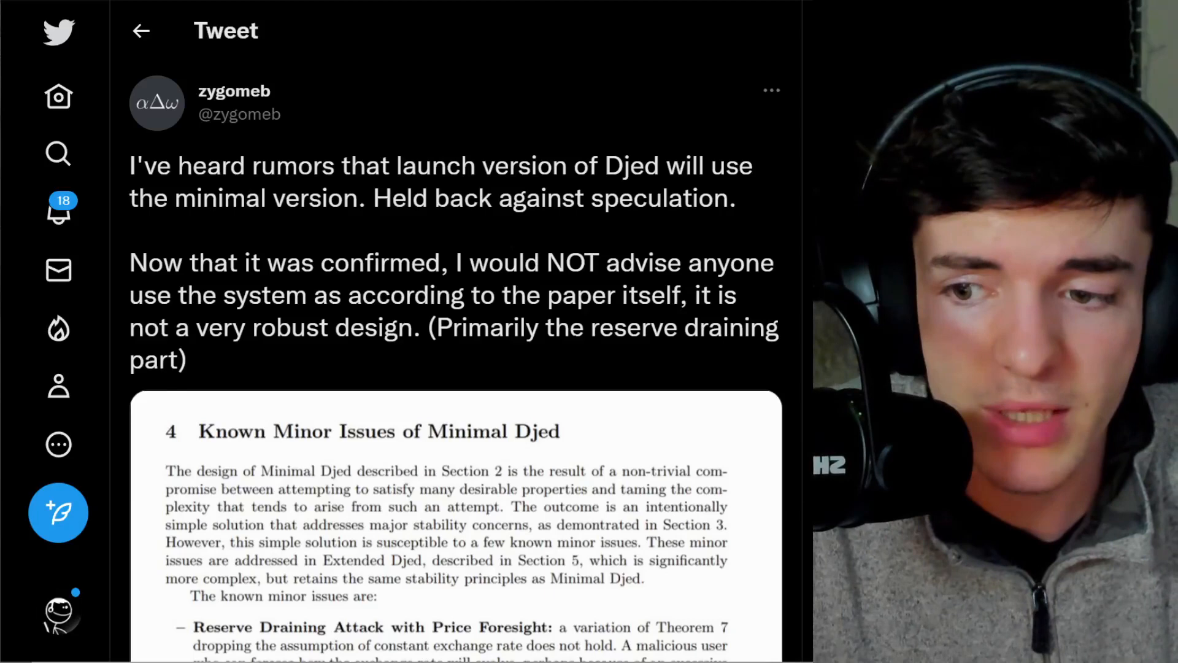
pyautogui.scroll(-3)
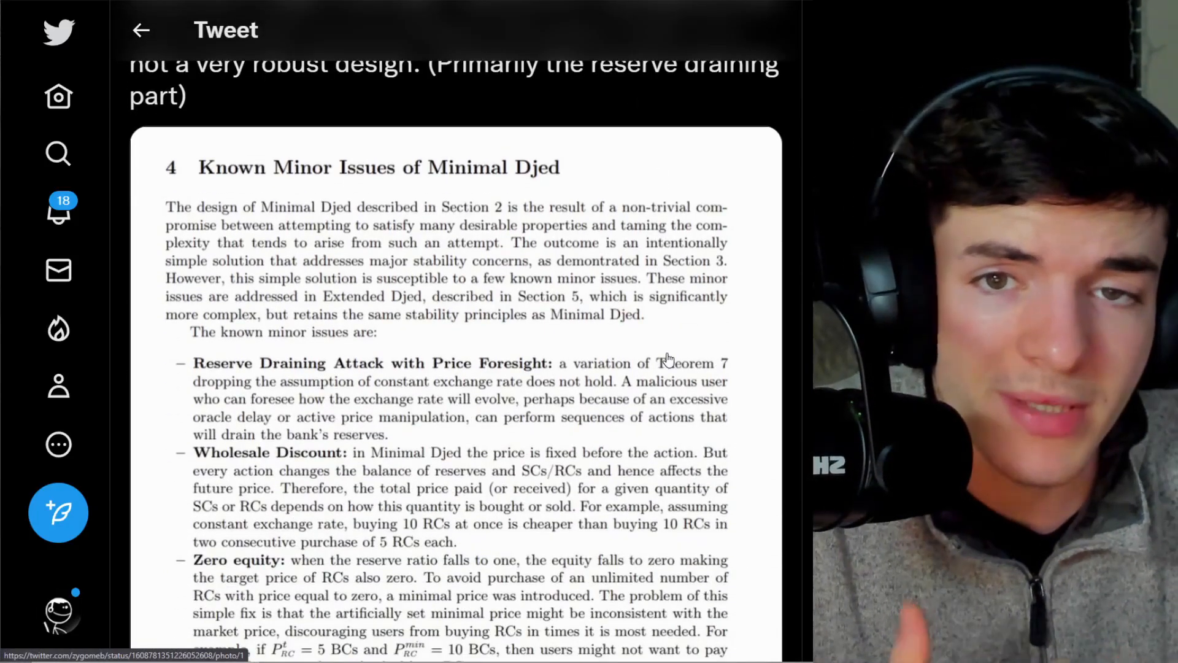
pyautogui.scroll(-3)
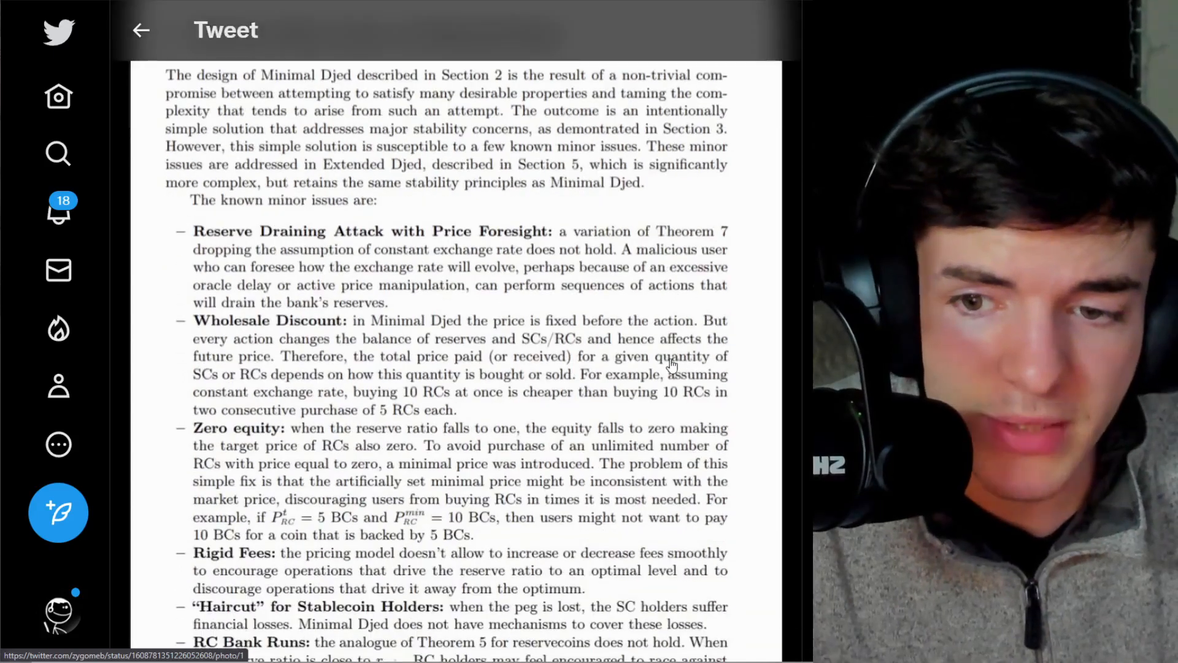